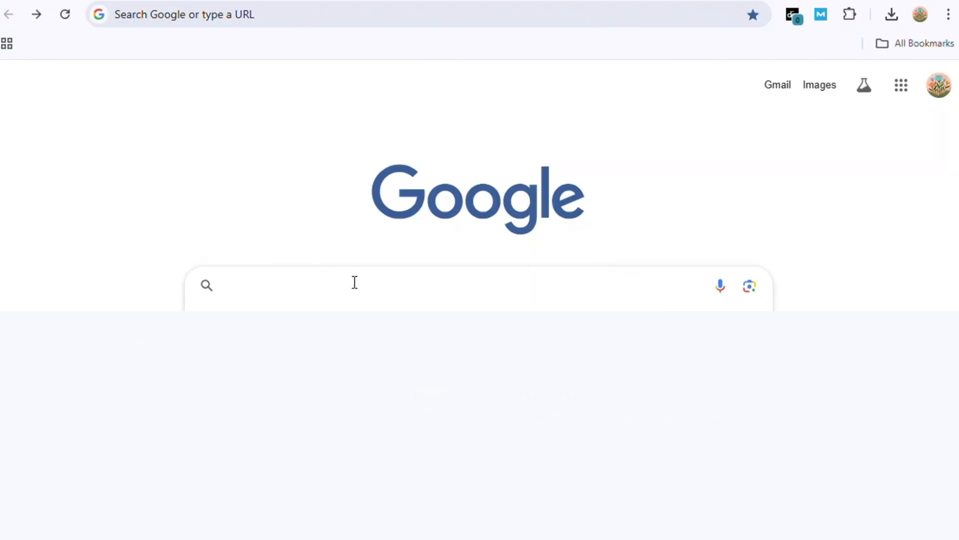
Search Google for "apple system status" to find Apple's official System Status page.
text(apple system satus)
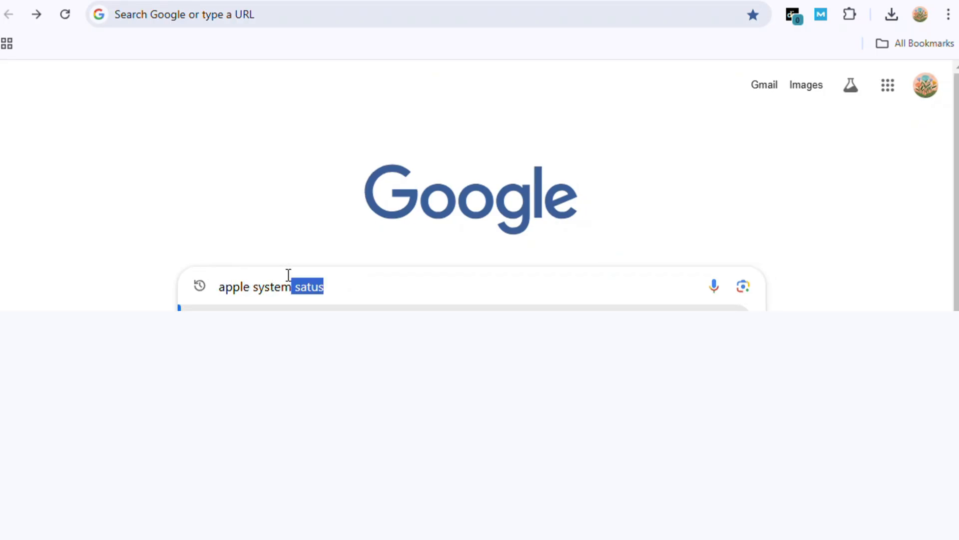
text(status)
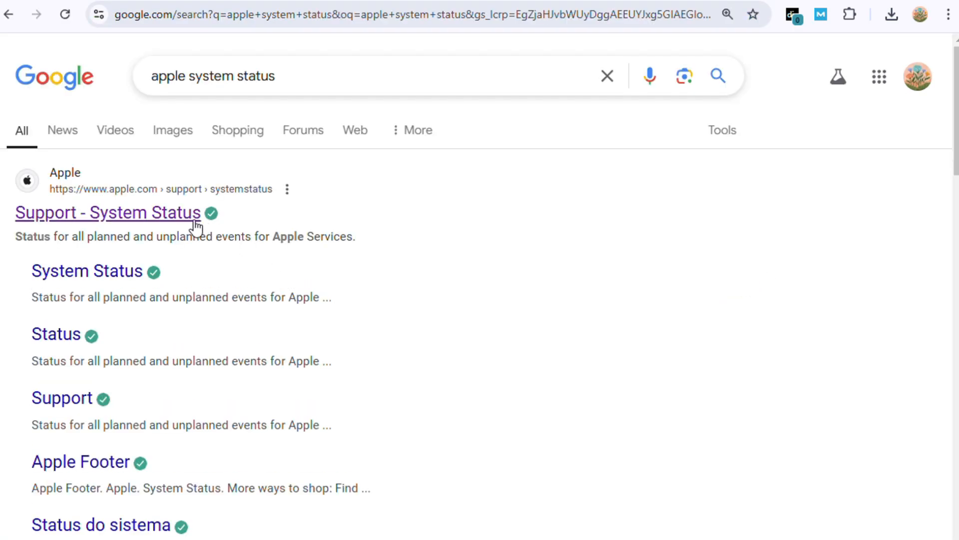
Open the "Support - System Status" result and scroll the table to confirm services show available.
click(108, 211)
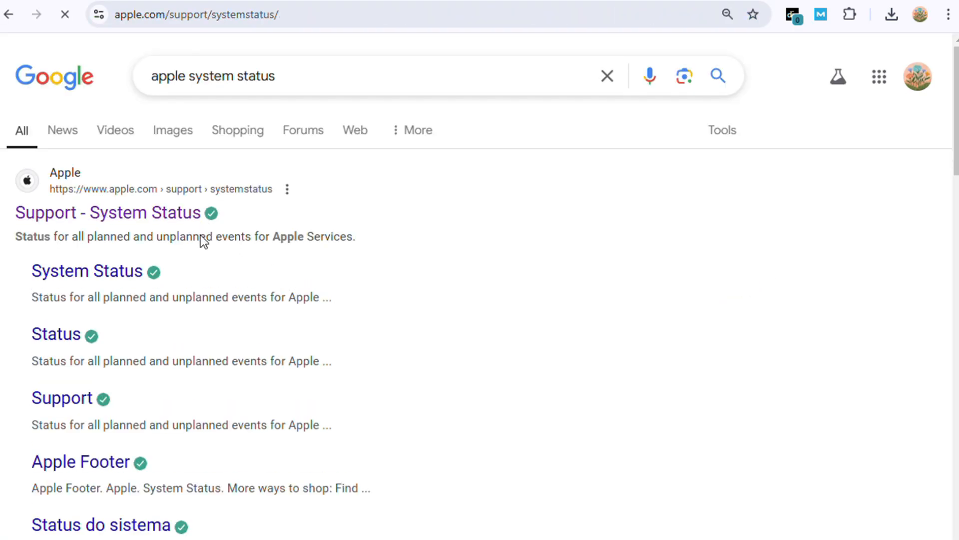
mouse_move(443, 244)
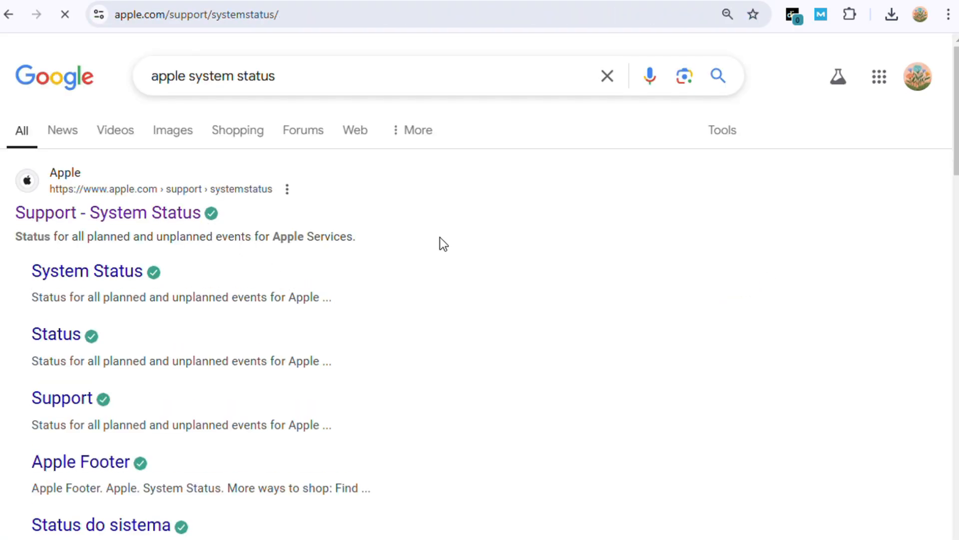
click(111, 211)
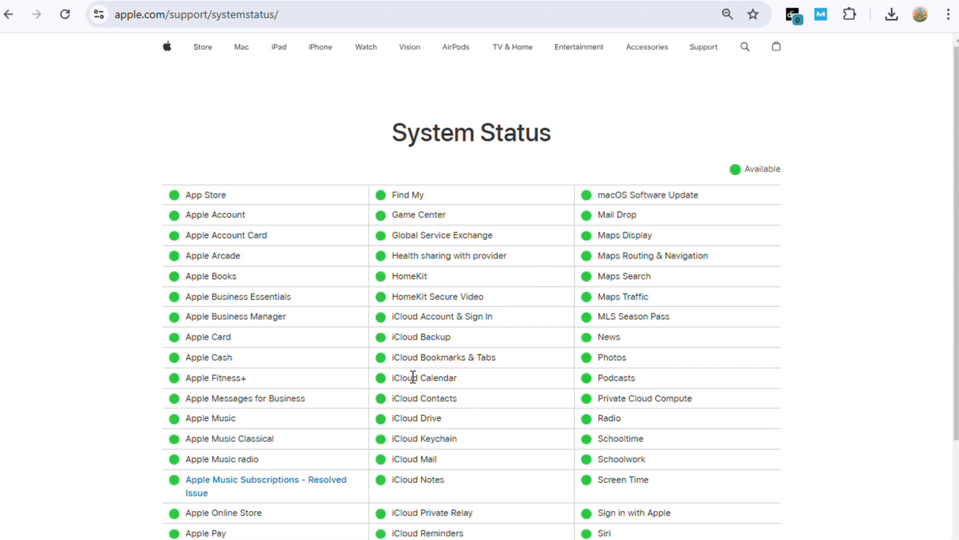
scroll(down, 3)
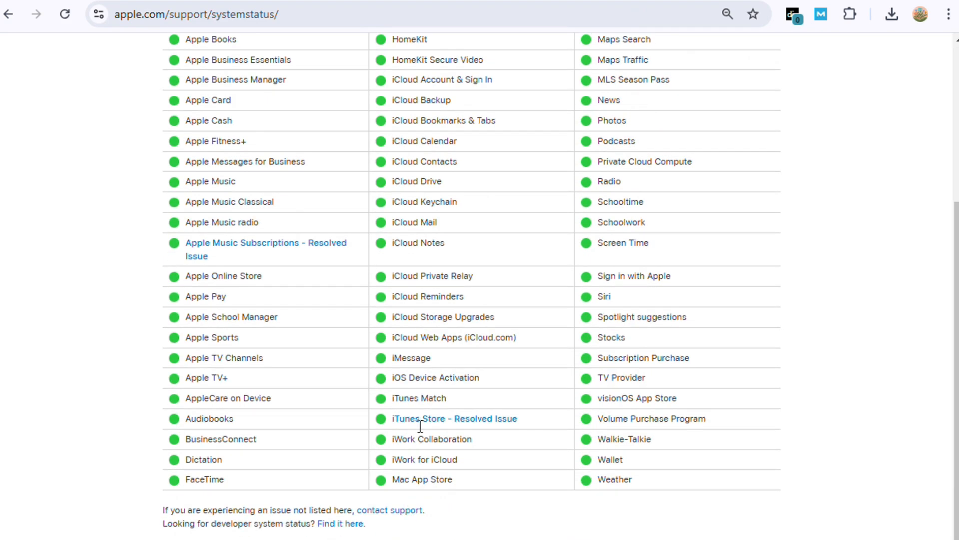